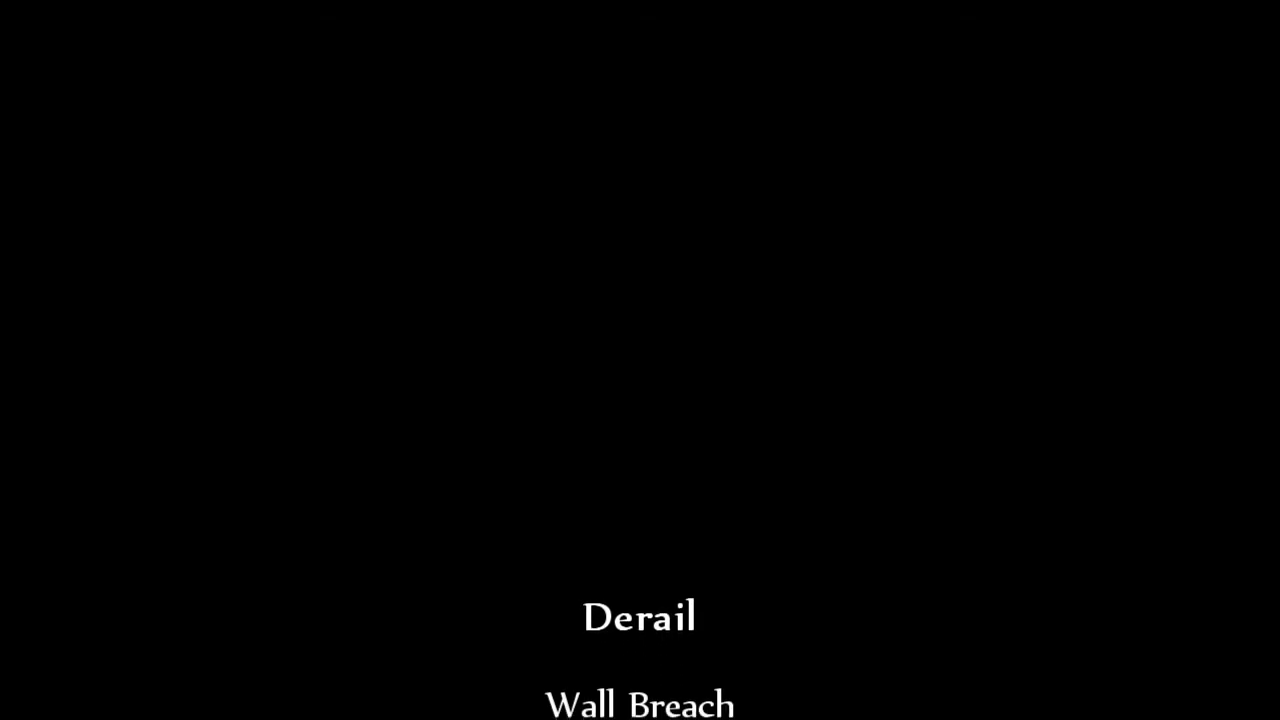
{"action": "scroll", "scroll_direction": "up", "scroll_amount": 3}
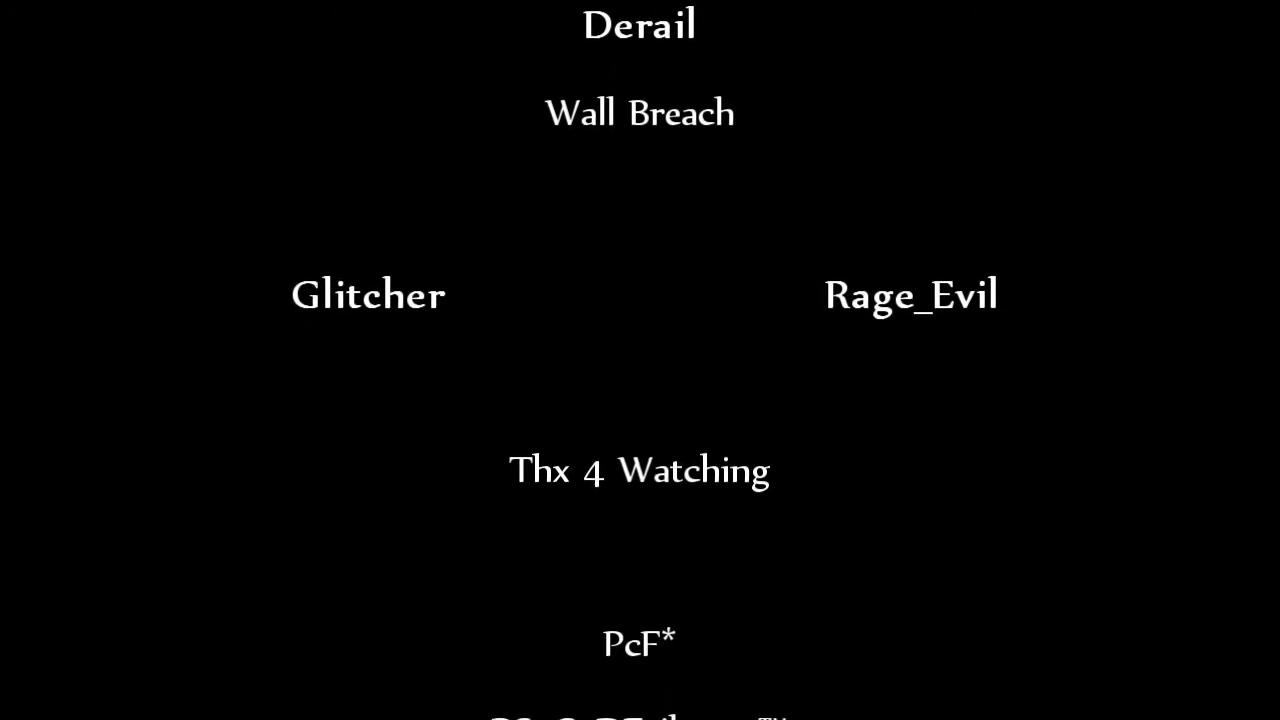
{"action": "scroll", "scroll_direction": "up", "scroll_amount": 3}
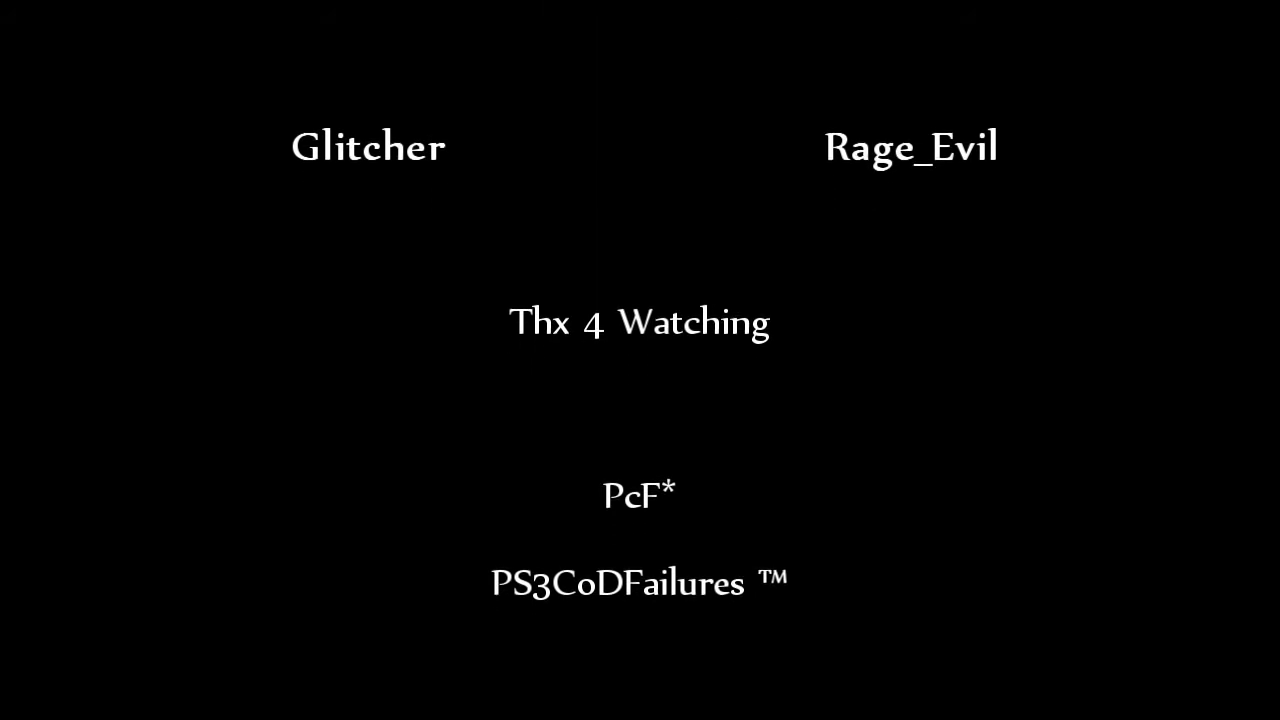